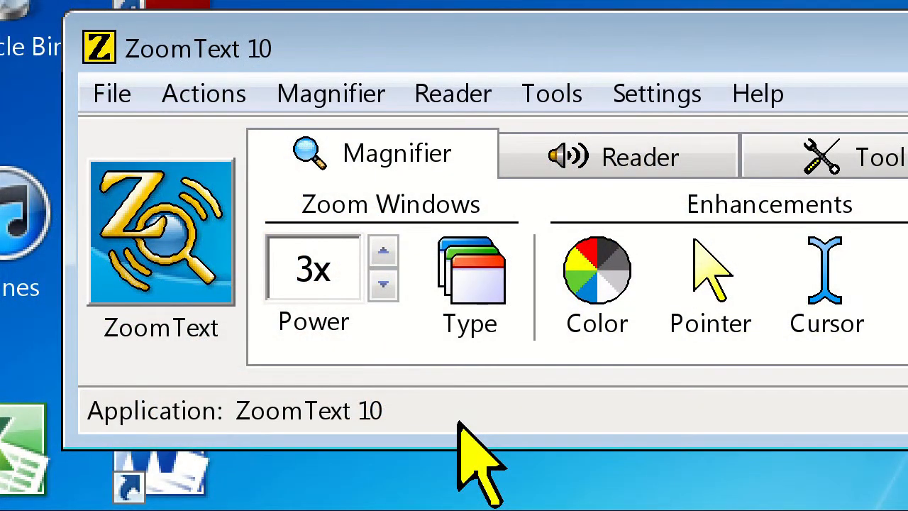
{"action": "mouse_move", "coordinate": [667, 454]}
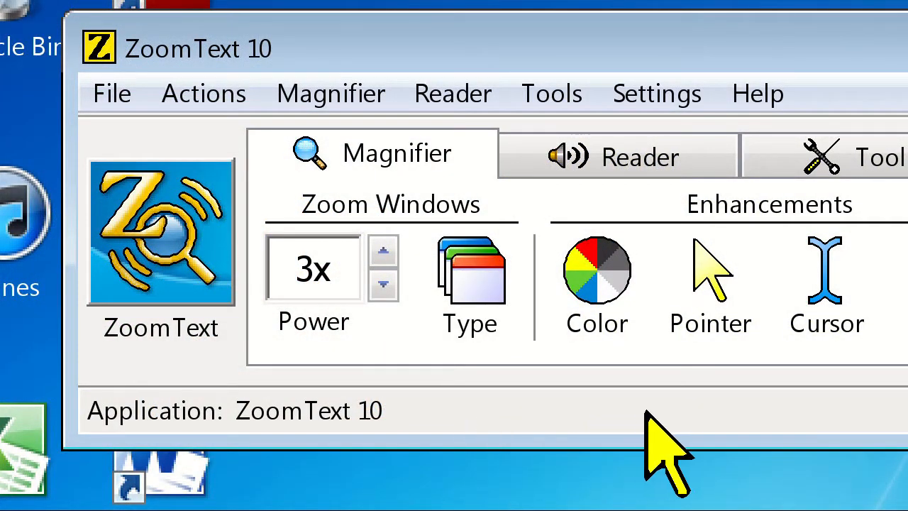
- Try the inverted colour scheme, then turn colour enhancement back off
{"action": "left_click", "coordinate": [597, 284]}
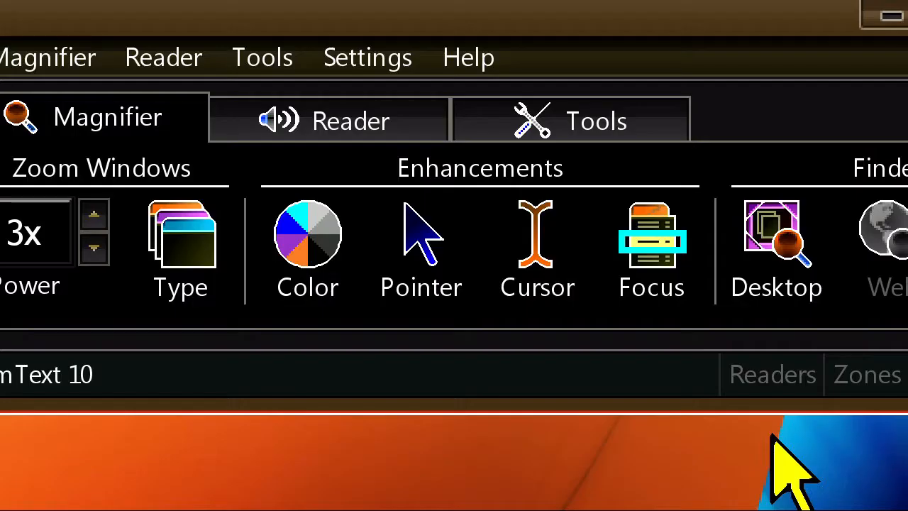
{"action": "left_click", "coordinate": [307, 249]}
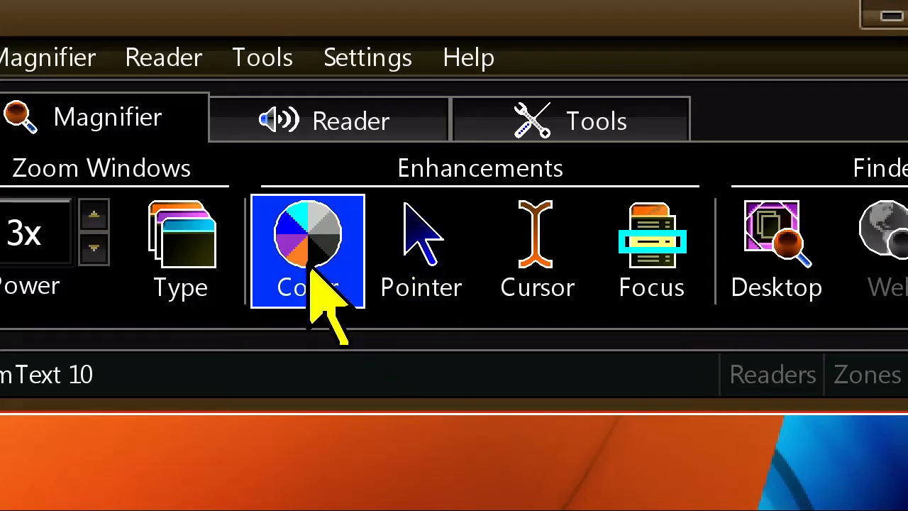
{"action": "left_click", "coordinate": [307, 249]}
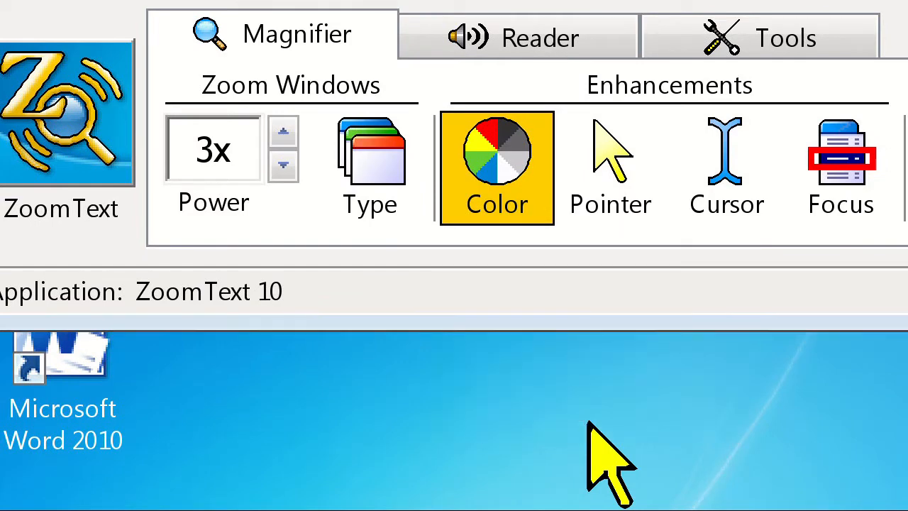
- Switch colour enhancement to Custom and show the list of colour effects
{"action": "left_click", "coordinate": [497, 168]}
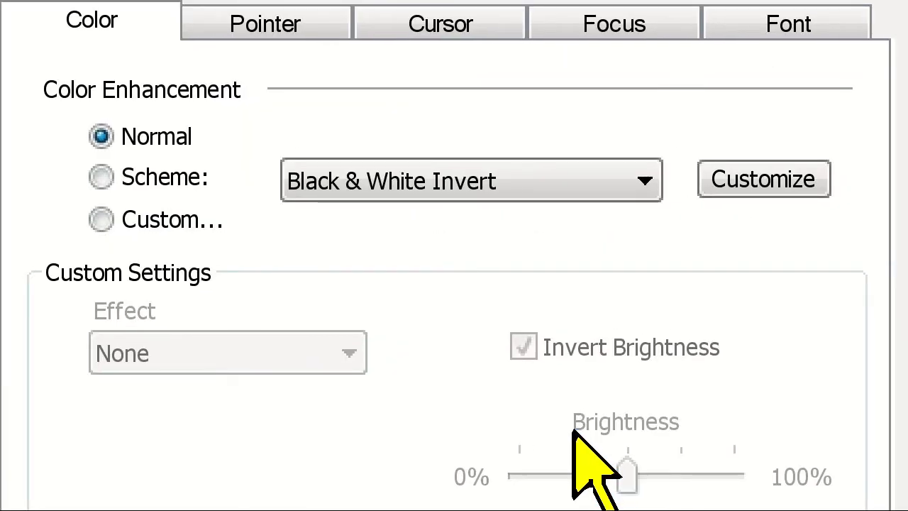
{"action": "left_click", "coordinate": [100, 219]}
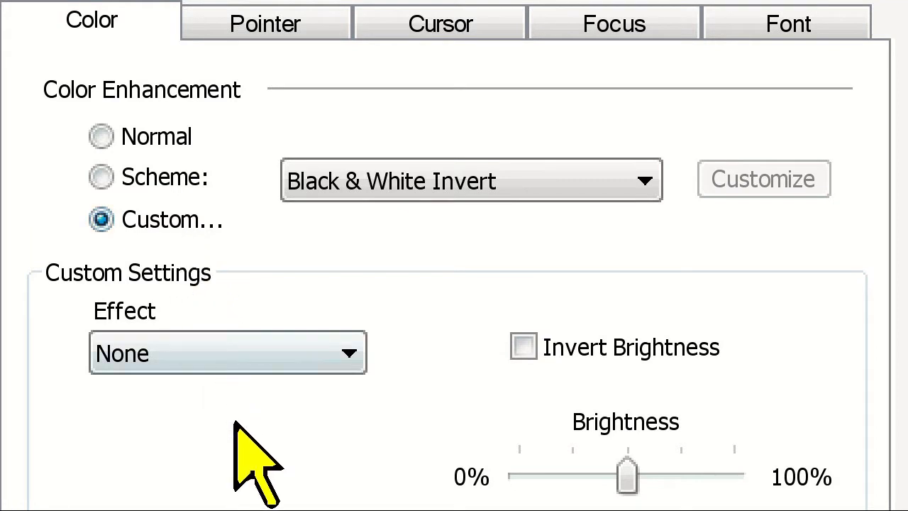
{"action": "left_click", "coordinate": [227, 352]}
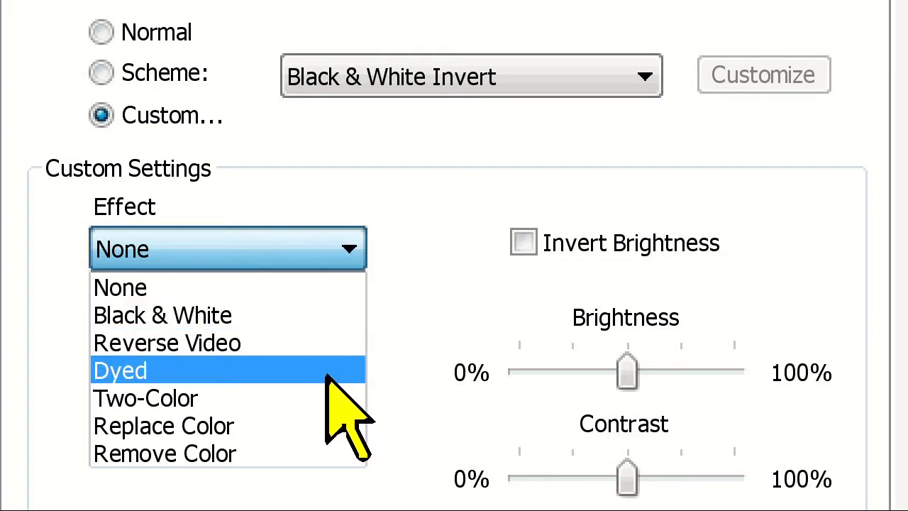
{"action": "mouse_move", "coordinate": [145, 398]}
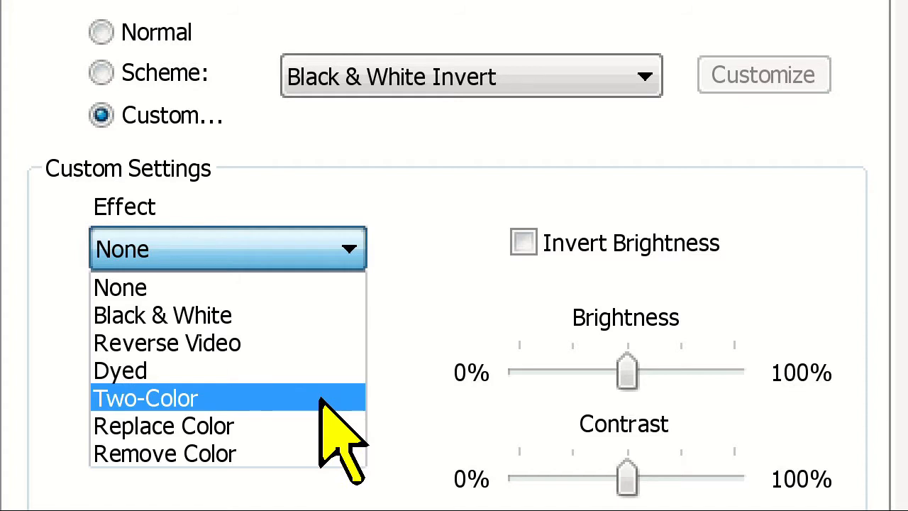
{"action": "mouse_move", "coordinate": [164, 421]}
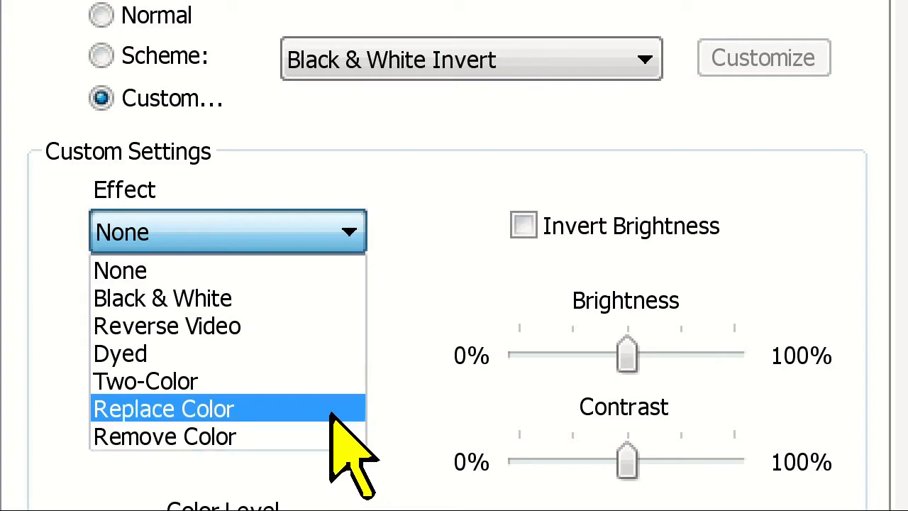
- Choose the Two-Color effect with dark blue foreground on a yellow background
{"action": "left_click", "coordinate": [145, 380]}
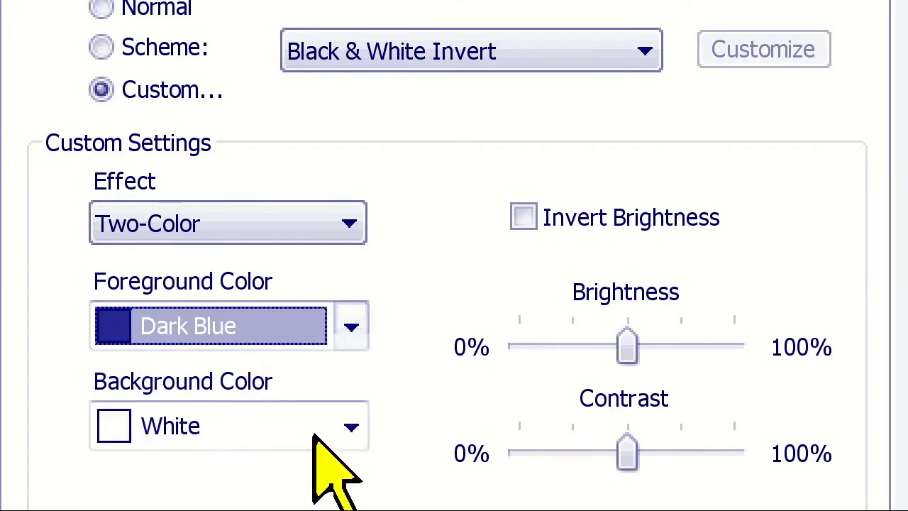
{"action": "left_click", "coordinate": [352, 426]}
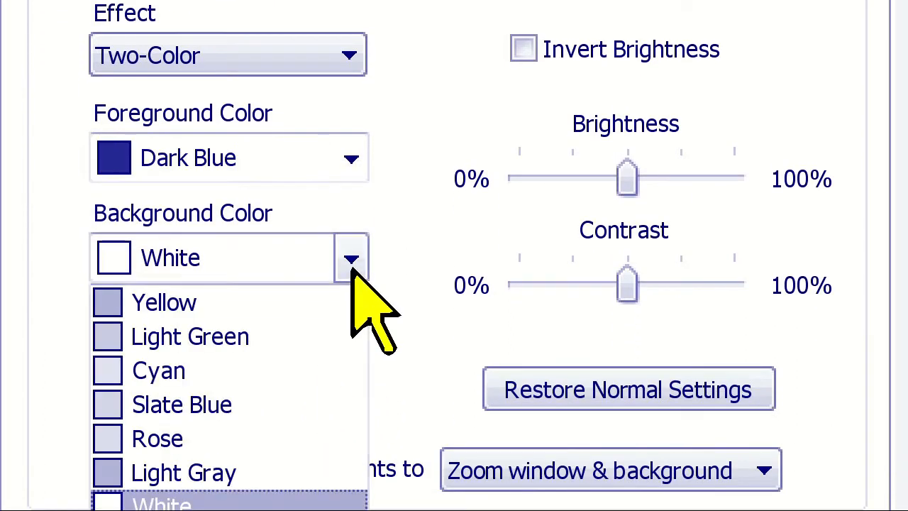
{"action": "left_click", "coordinate": [164, 302]}
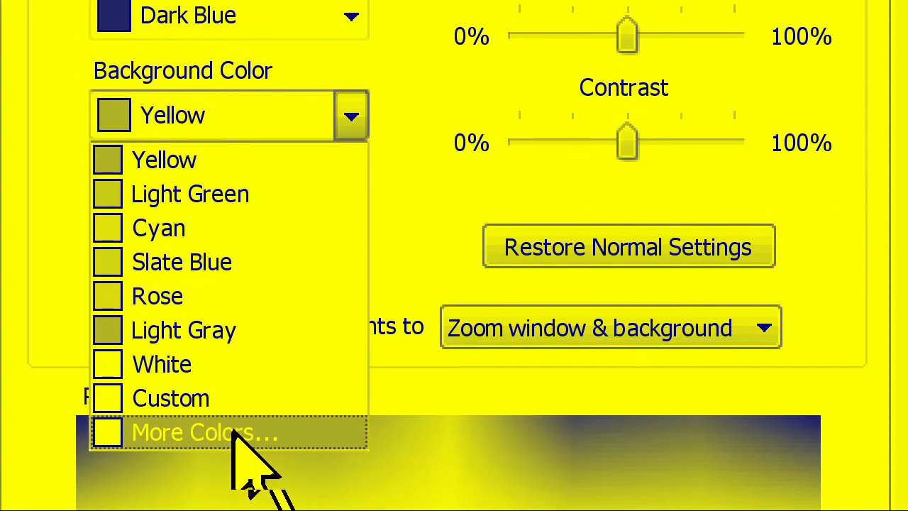
{"action": "left_click", "coordinate": [204, 432]}
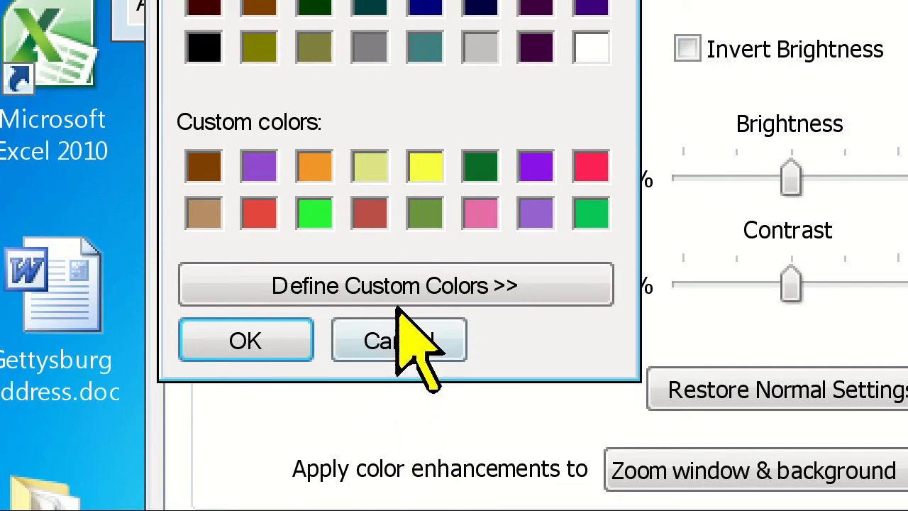
{"action": "left_click", "coordinate": [398, 339]}
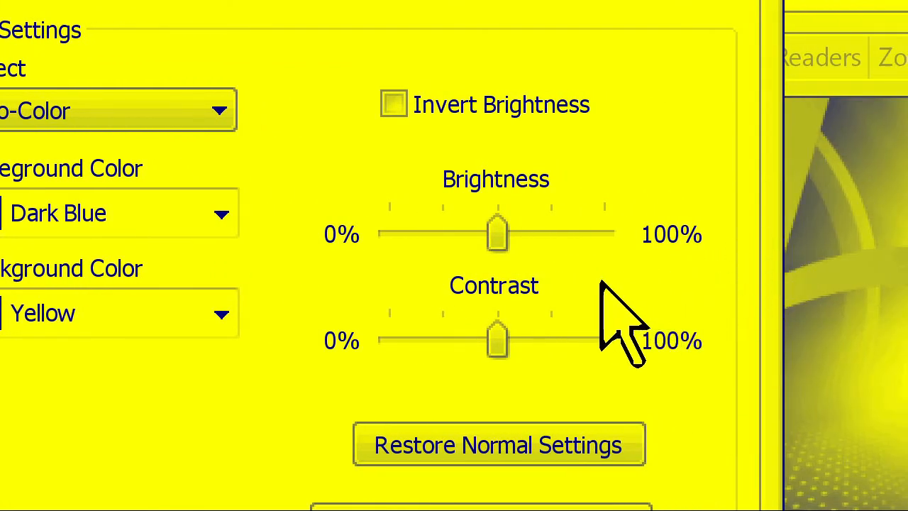
- Test brightness and contrast levels, leaving brightness mid-range and contrast near 25%
{"action": "left_click_drag", "start_coordinate": [497, 232], "coordinate": [439, 232]}
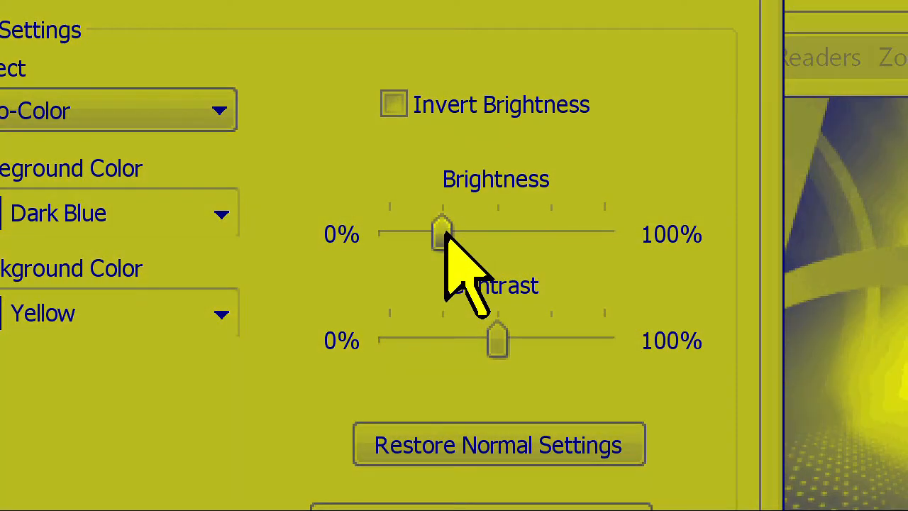
{"action": "left_click_drag", "start_coordinate": [441, 232], "coordinate": [496, 232]}
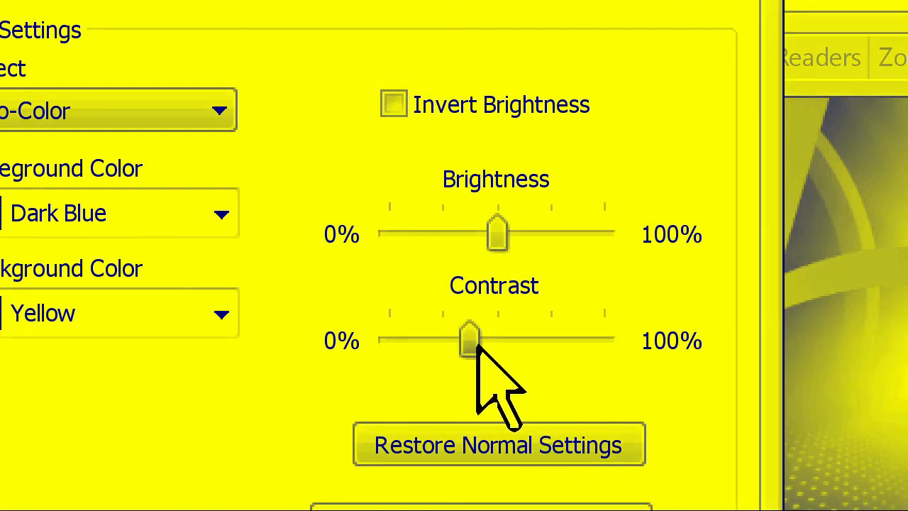
{"action": "left_click_drag", "start_coordinate": [470, 341], "coordinate": [388, 341]}
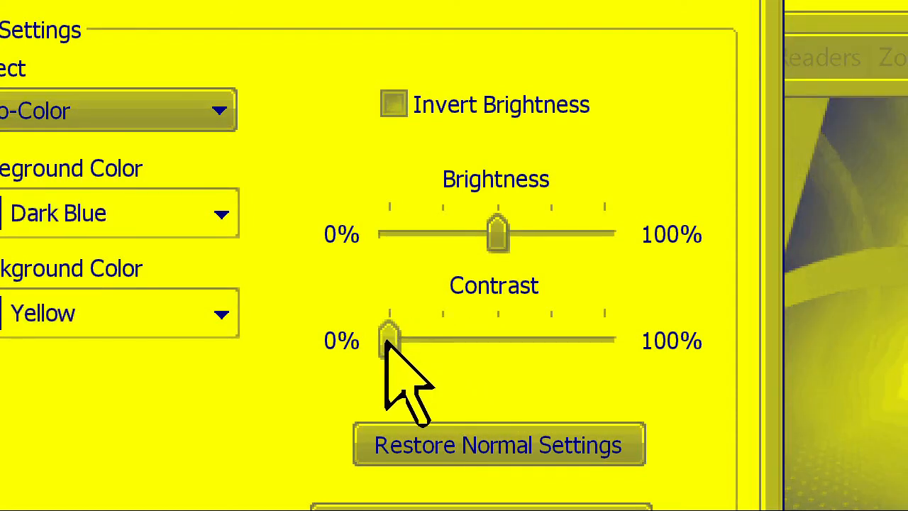
{"action": "left_click_drag", "start_coordinate": [387, 340], "coordinate": [496, 339]}
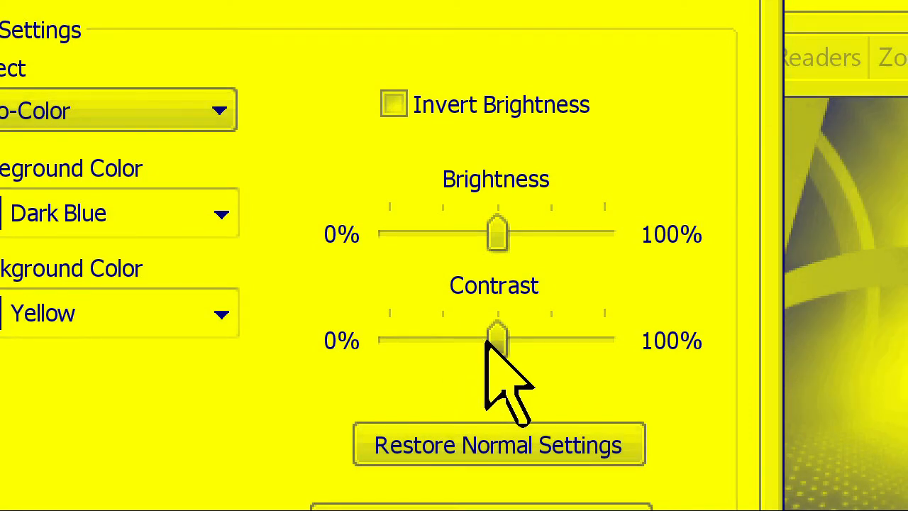
{"action": "left_click_drag", "start_coordinate": [496, 339], "coordinate": [603, 339]}
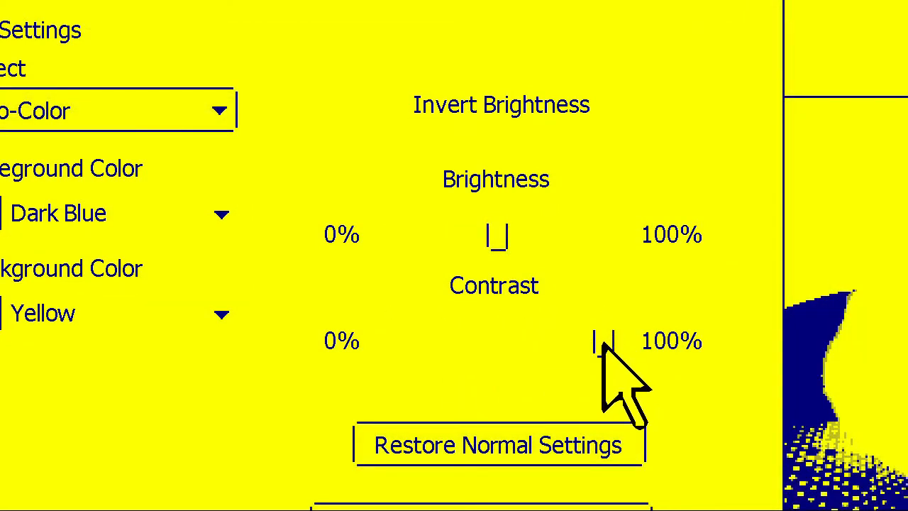
{"action": "left_click_drag", "start_coordinate": [603, 341], "coordinate": [469, 342]}
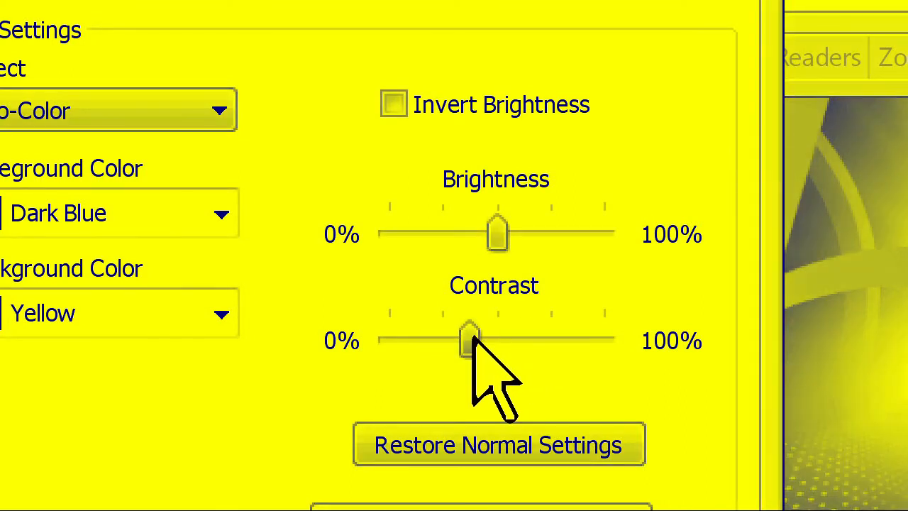
{"action": "left_click_drag", "start_coordinate": [468, 340], "coordinate": [441, 341]}
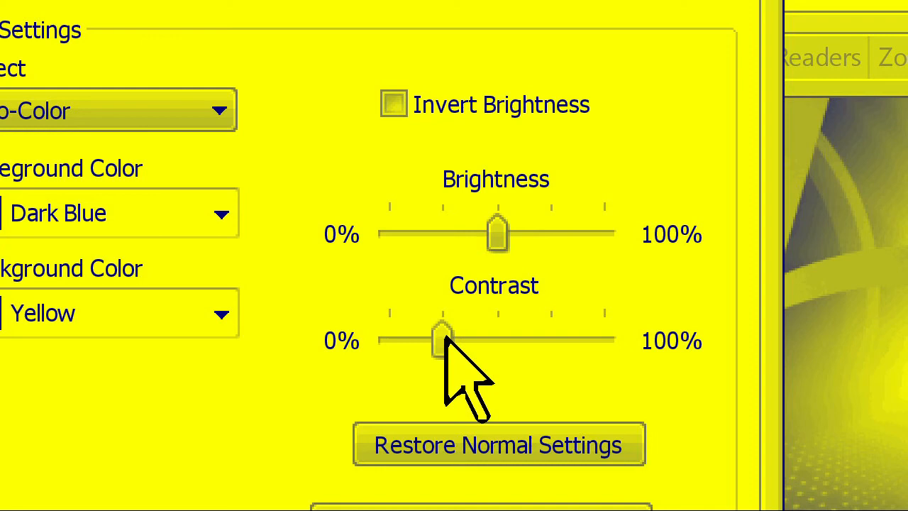
{"action": "scroll", "scroll_direction": "down", "scroll_amount": 3}
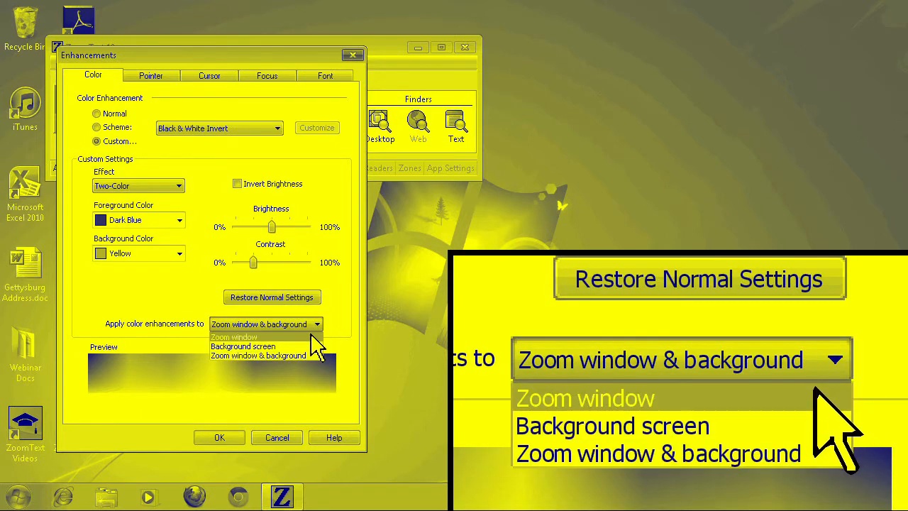
- Apply colour enhancements to the Zoom window only and confirm with OK
{"action": "left_click", "coordinate": [232, 337]}
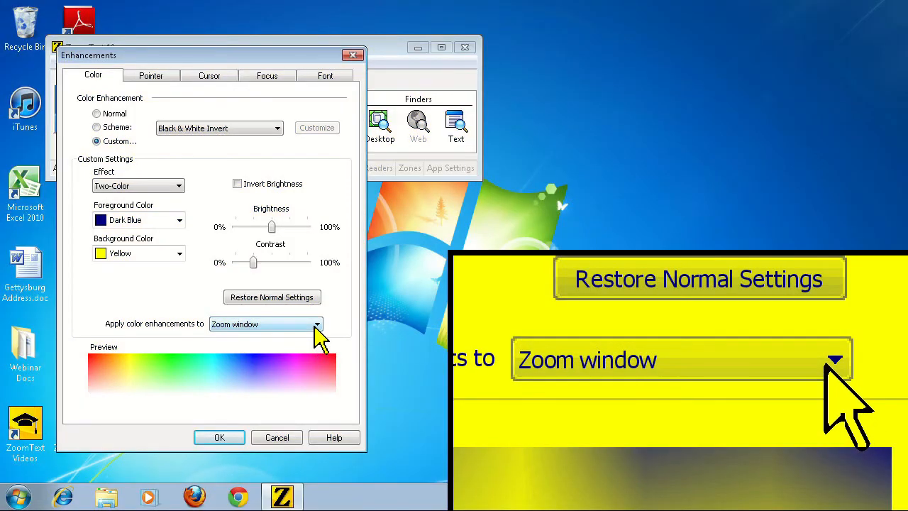
{"action": "left_click", "coordinate": [266, 324]}
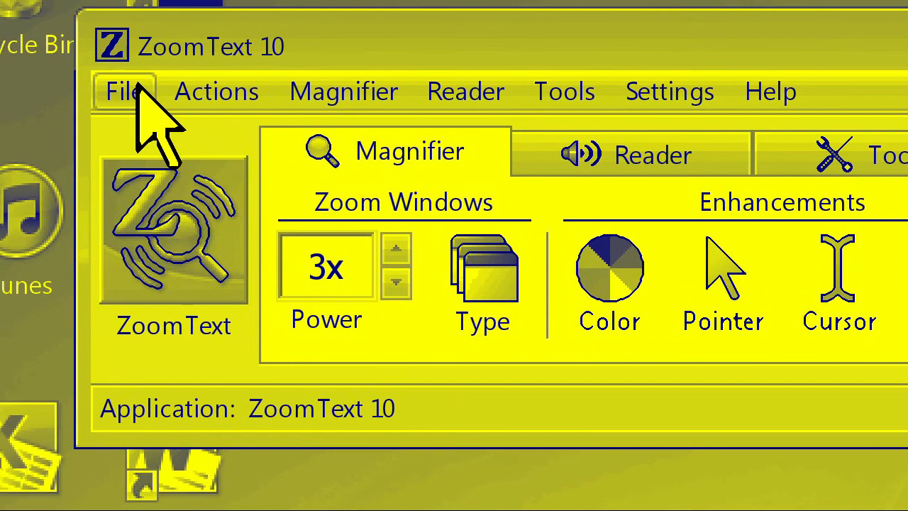
- Save the current settings as ZoomText's defaults via File > Save As Default
{"action": "left_click", "coordinate": [124, 90]}
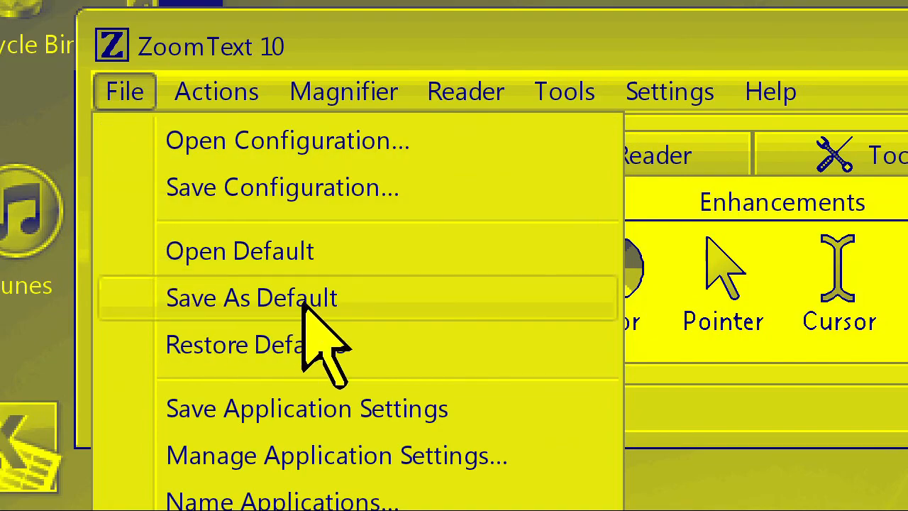
{"action": "left_click", "coordinate": [250, 297]}
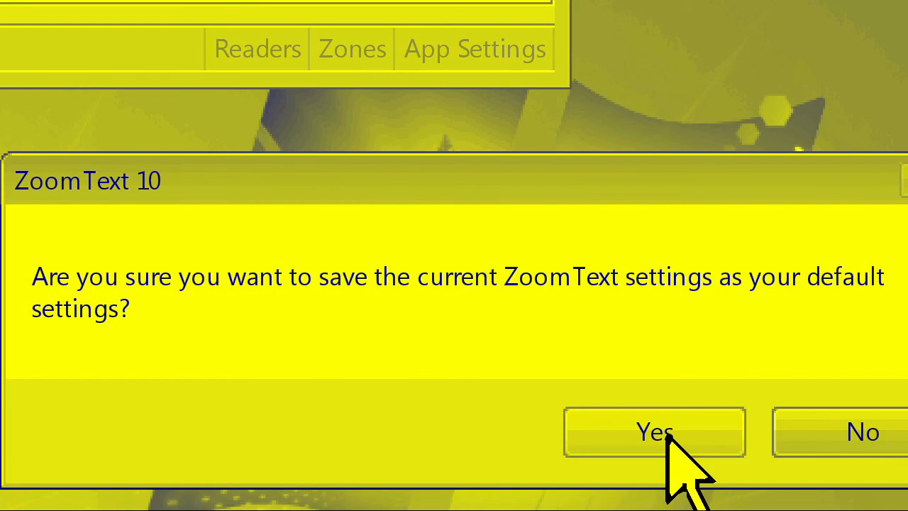
{"action": "left_click", "coordinate": [653, 431]}
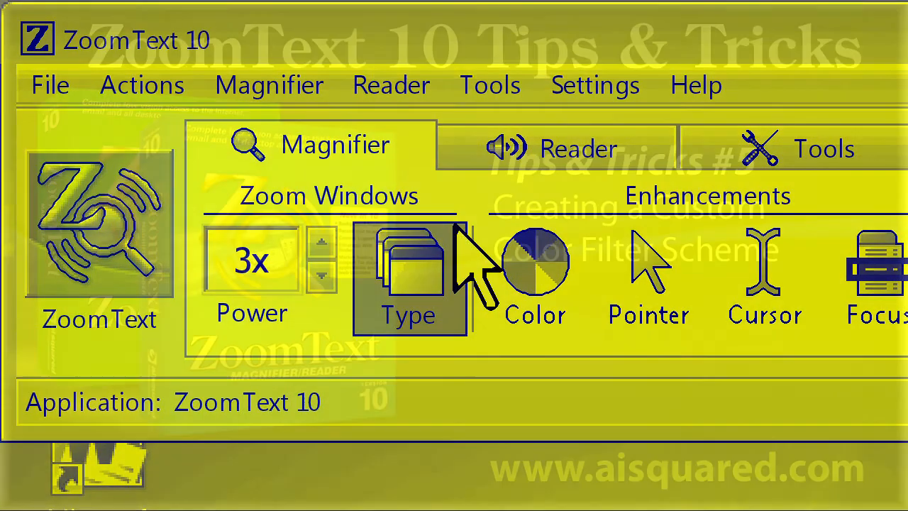